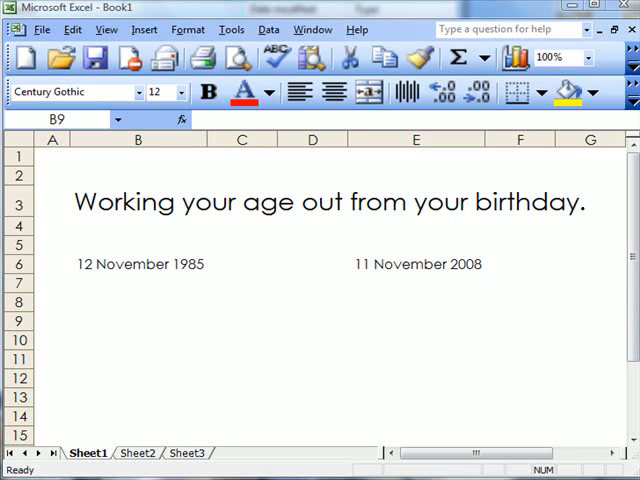
{"action": "mouse_move", "coordinate": [440, 330]}
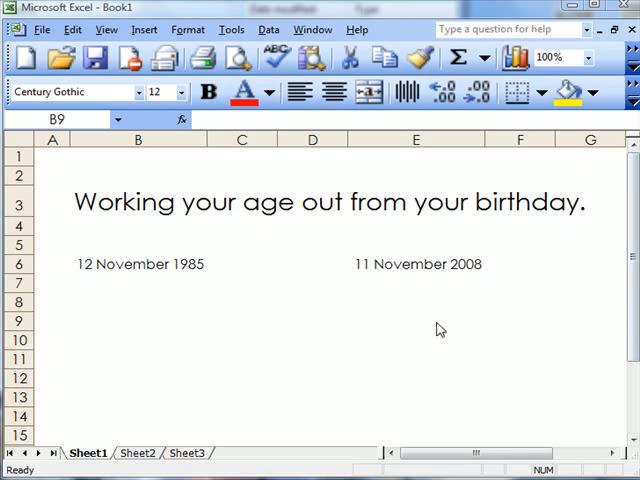
{"action": "mouse_move", "coordinate": [115, 272]}
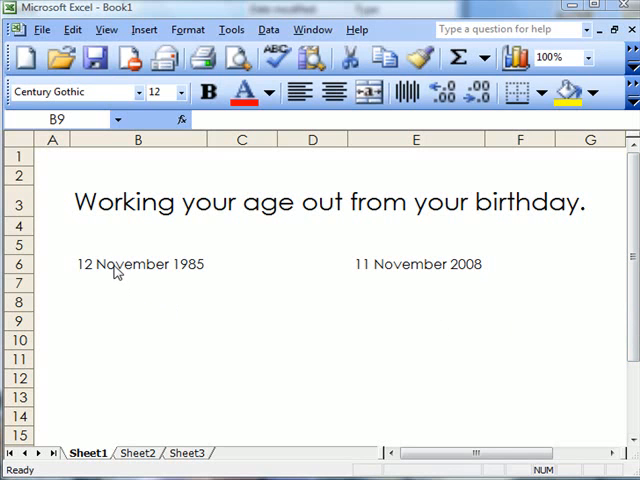
Format birth date B6 as a Number with 0 decimals, showing serial 31363.
{"action": "left_click", "coordinate": [138, 264]}
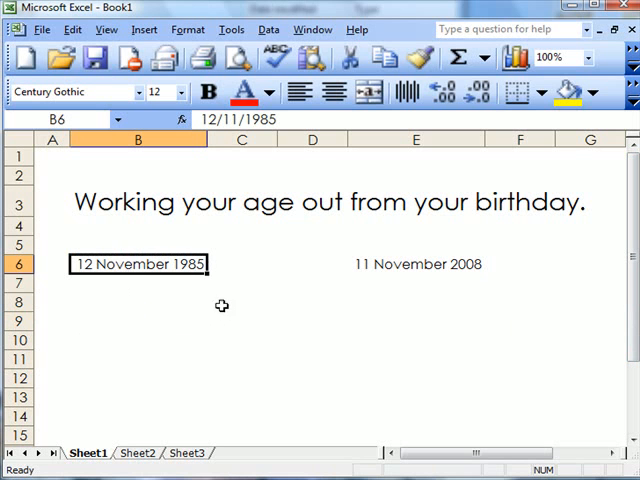
{"action": "mouse_move", "coordinate": [144, 29]}
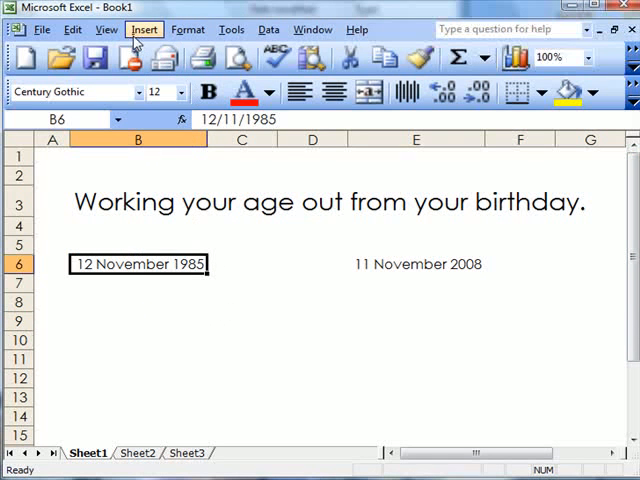
{"action": "left_click", "coordinate": [187, 29]}
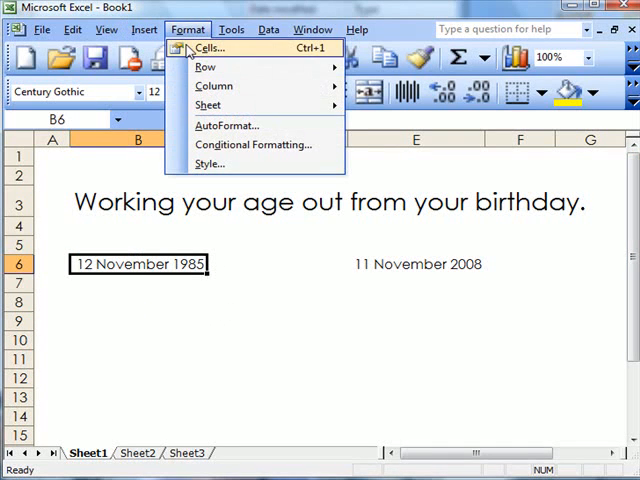
{"action": "left_click", "coordinate": [209, 47]}
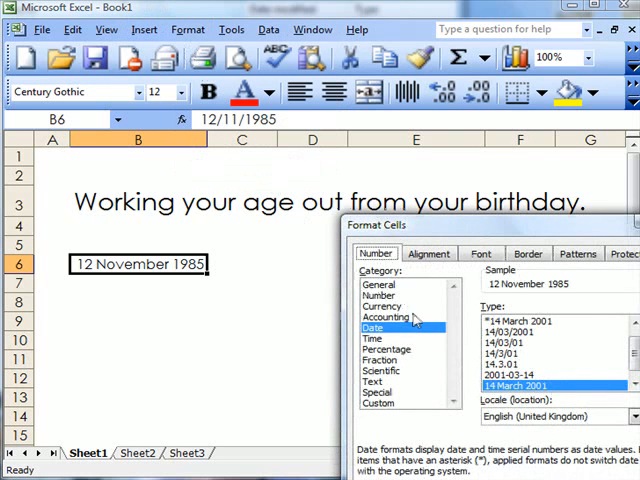
{"action": "left_click", "coordinate": [380, 295]}
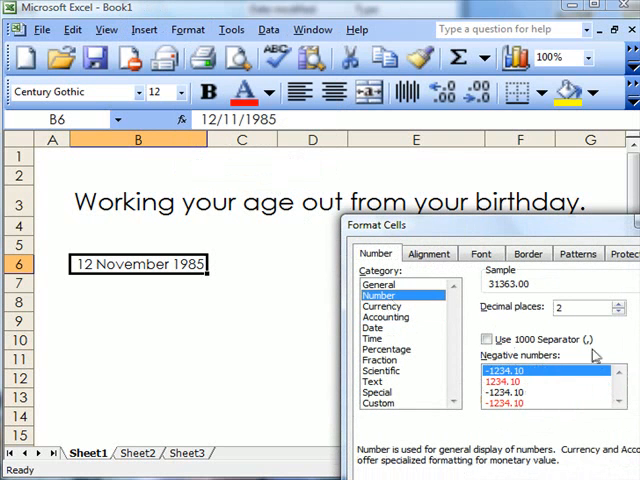
{"action": "left_click", "coordinate": [618, 313]}
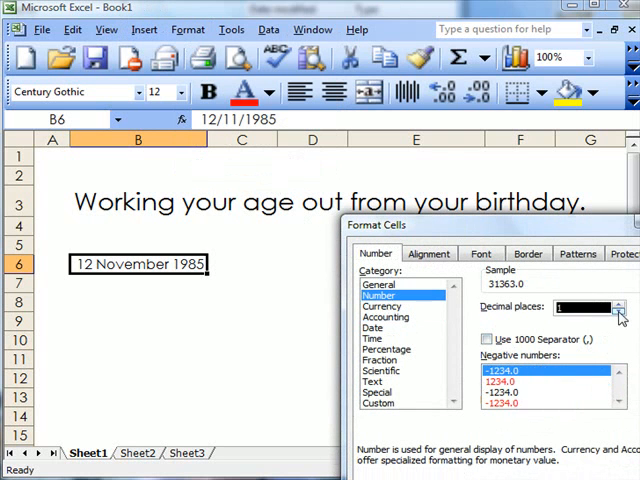
{"action": "left_click", "coordinate": [618, 312]}
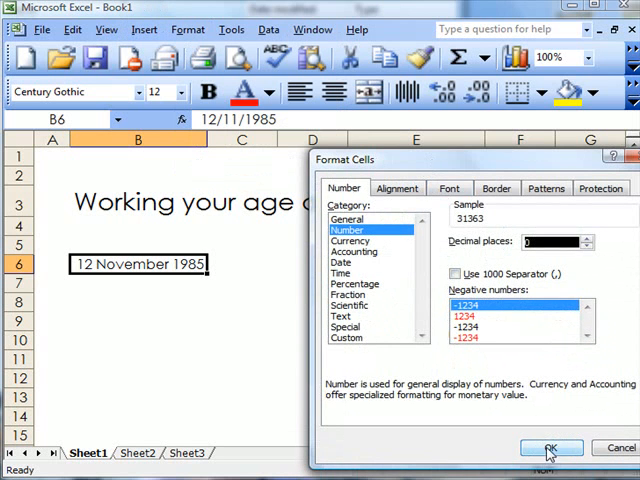
{"action": "left_click", "coordinate": [549, 447]}
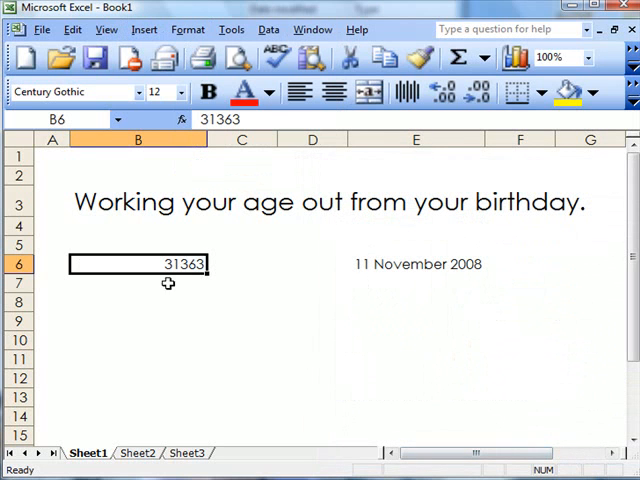
{"action": "mouse_move", "coordinate": [399, 277]}
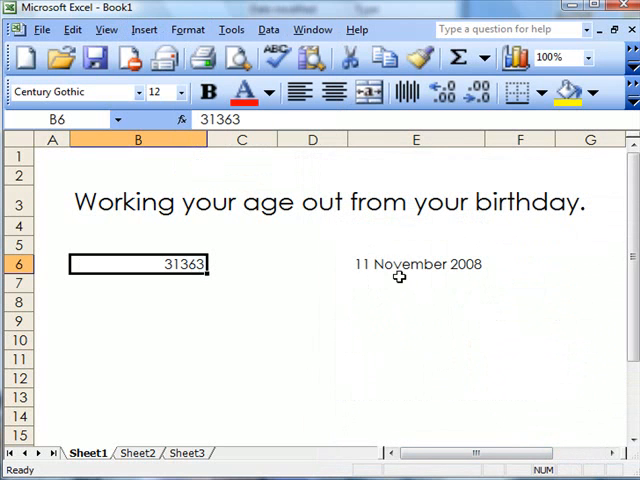
Replace the typed date in E6 with =today(), showing 11 November 2008.
{"action": "left_click", "coordinate": [416, 264]}
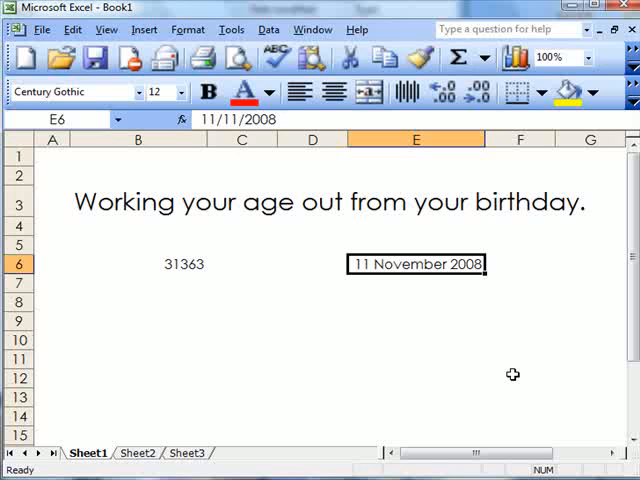
{"action": "mouse_move", "coordinate": [323, 290]}
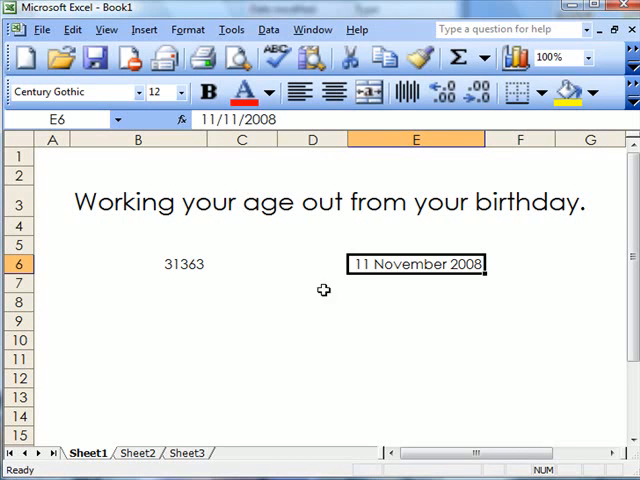
{"action": "mouse_move", "coordinate": [305, 253]}
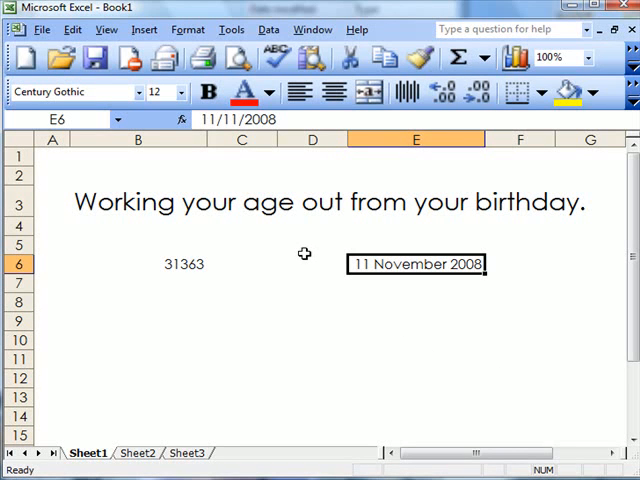
{"action": "mouse_move", "coordinate": [329, 252]}
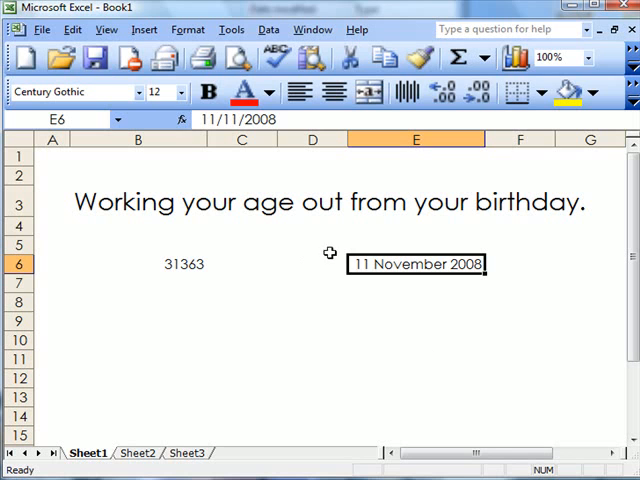
{"action": "mouse_move", "coordinate": [401, 295]}
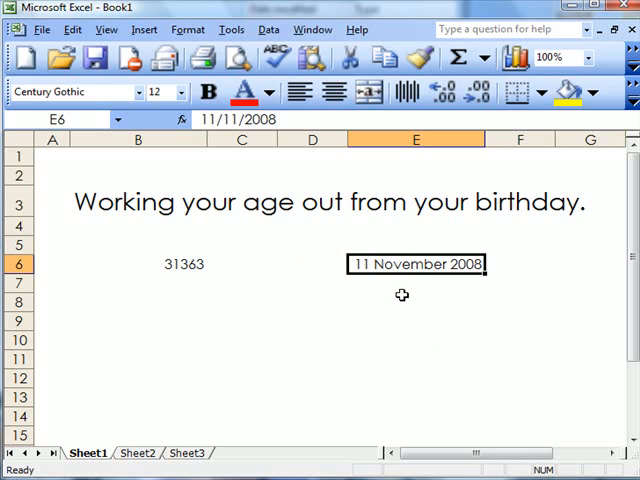
{"action": "key", "text": "Delete"}
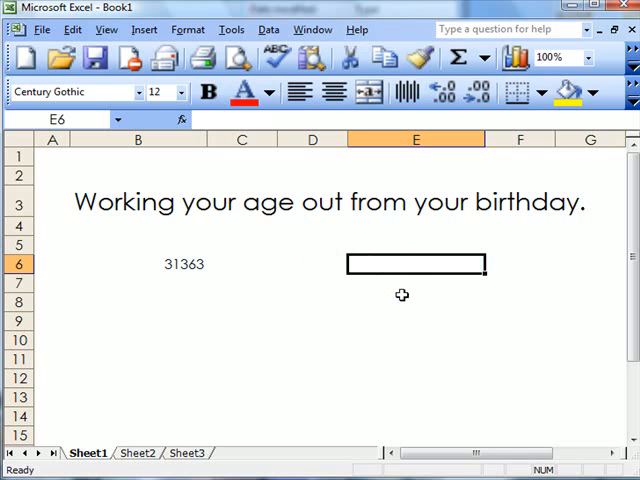
{"action": "type", "text": "="}
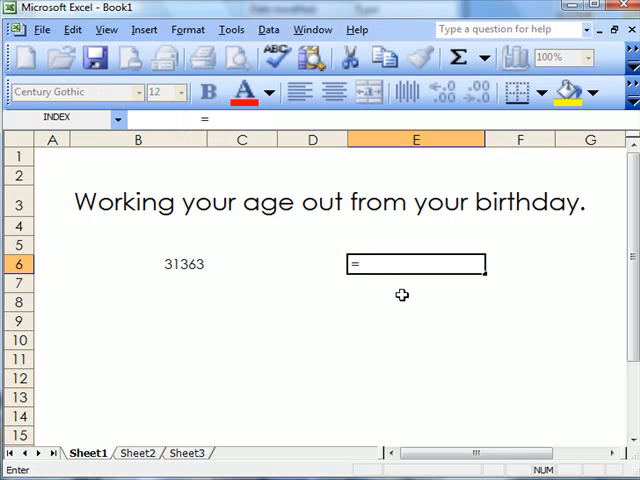
{"action": "type", "text": "today"}
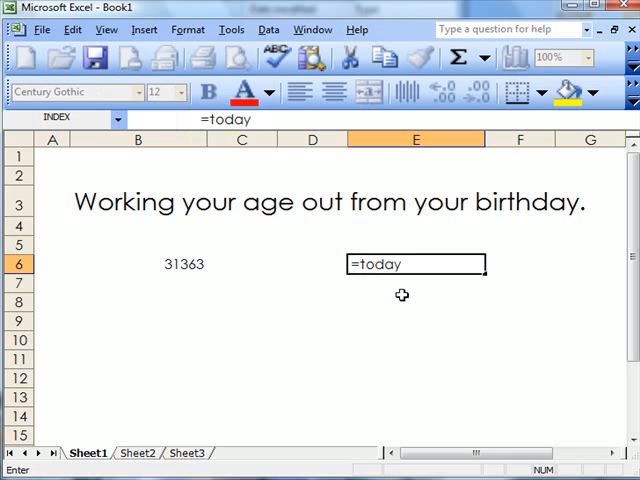
{"action": "type", "text": "("}
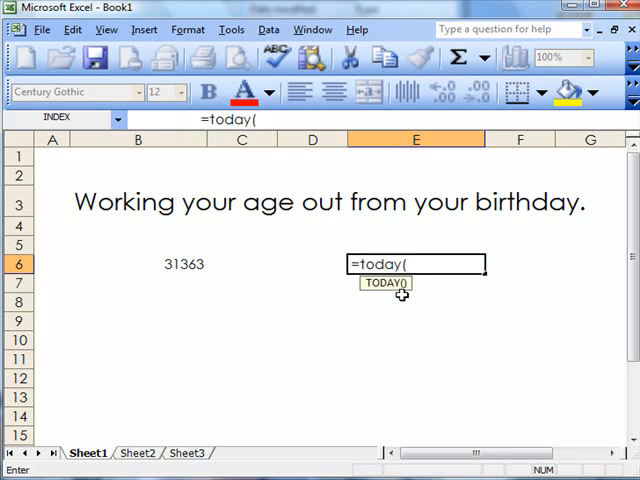
{"action": "type", "text": ")"}
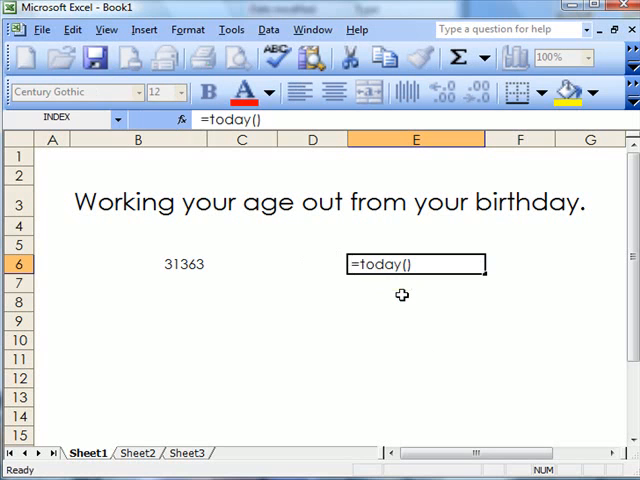
{"action": "key", "text": "Return"}
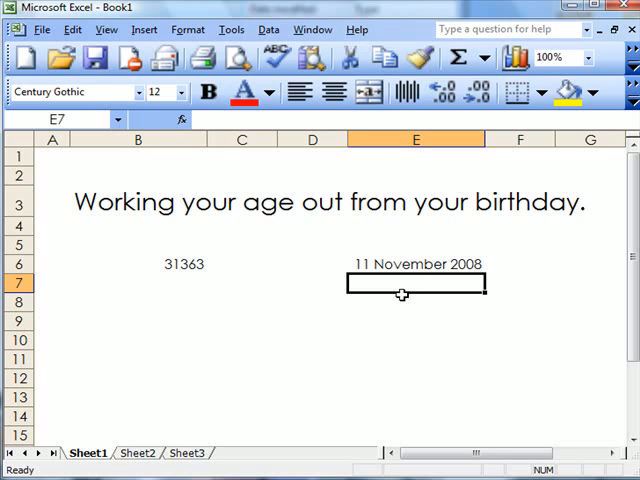
Format E6 as a Number with 0 decimals, showing today's serial 39763.
{"action": "left_click", "coordinate": [416, 264]}
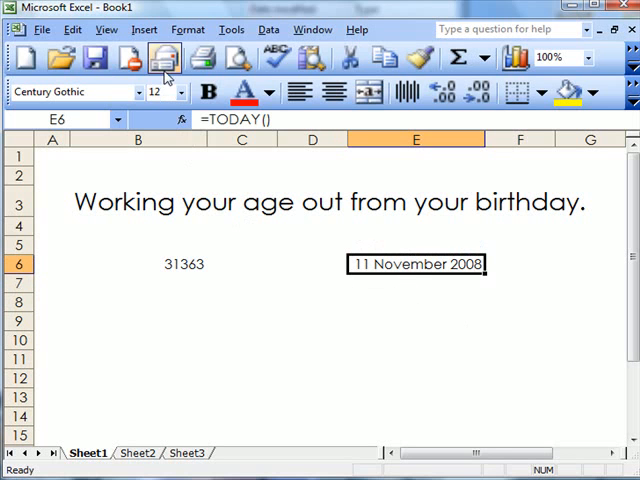
{"action": "left_click", "coordinate": [187, 28]}
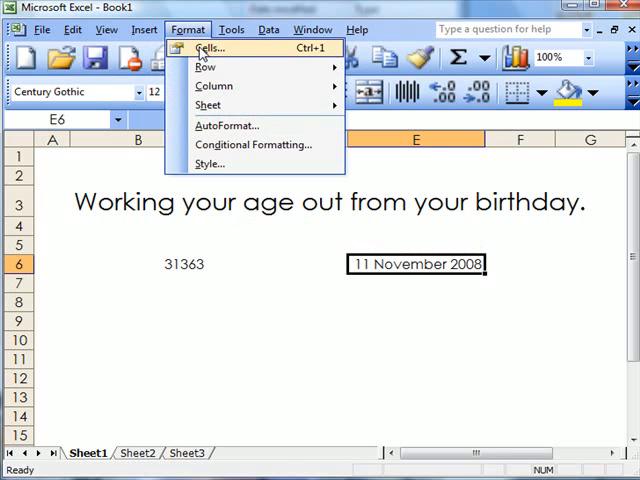
{"action": "left_click", "coordinate": [207, 48]}
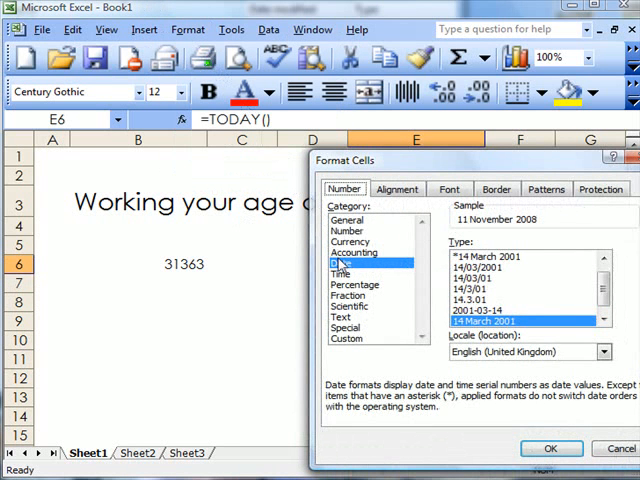
{"action": "left_click", "coordinate": [348, 230]}
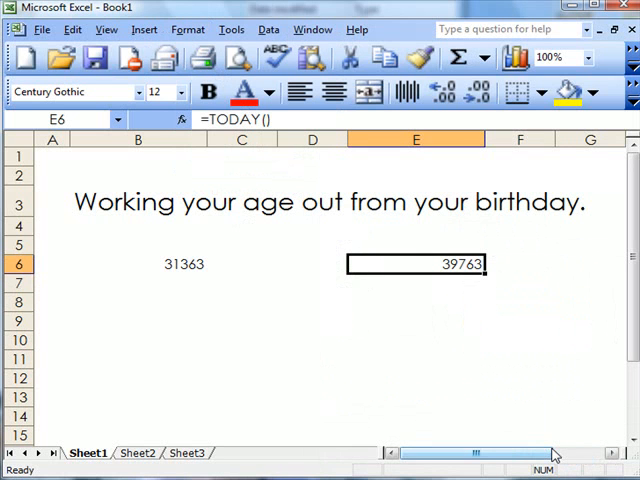
{"action": "mouse_move", "coordinate": [240, 328]}
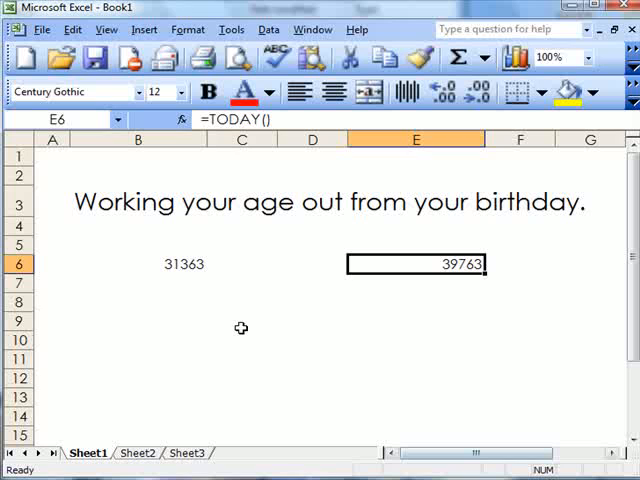
{"action": "mouse_move", "coordinate": [183, 265]}
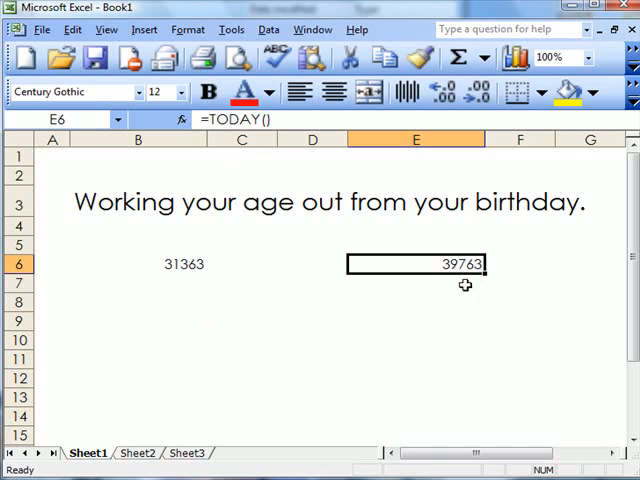
{"action": "mouse_move", "coordinate": [437, 286]}
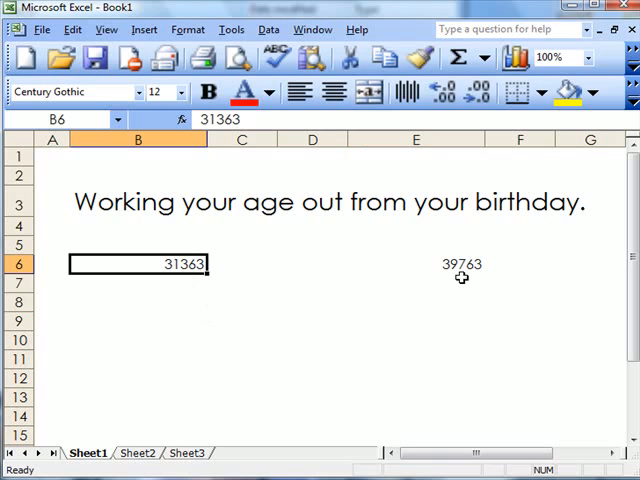
Enter the birth serial 31363 in E7 beneath today's serial.
{"action": "left_click", "coordinate": [416, 283]}
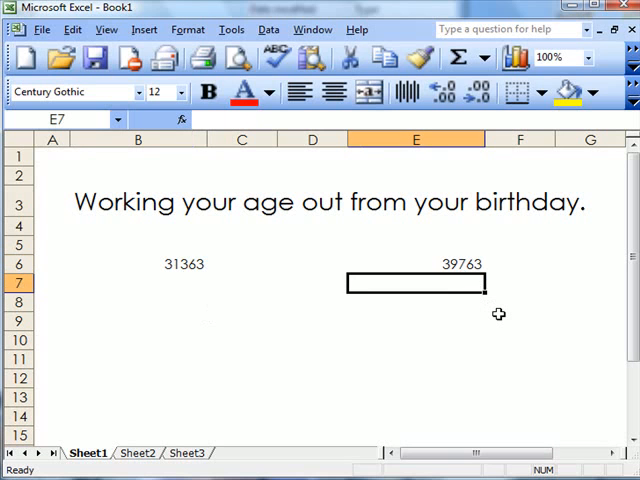
{"action": "type", "text": "31363"}
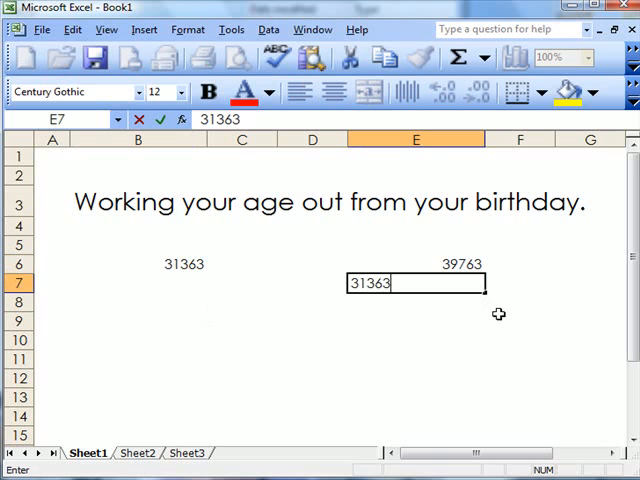
{"action": "key", "text": "Return"}
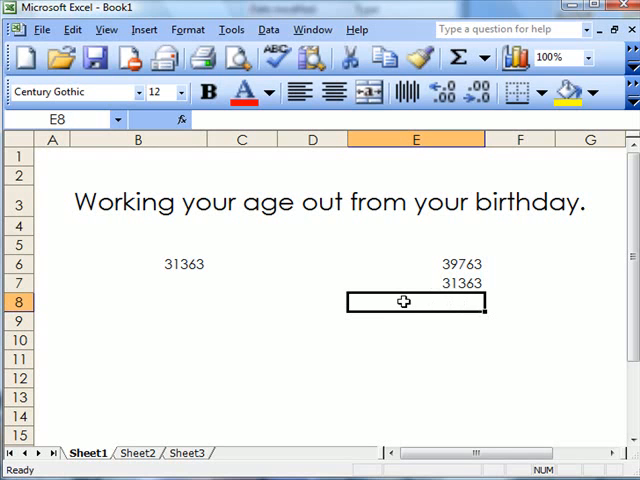
Enter =E6-E7 in E8 to get 8400 days, and check the formula.
{"action": "type", "text": "=E6"}
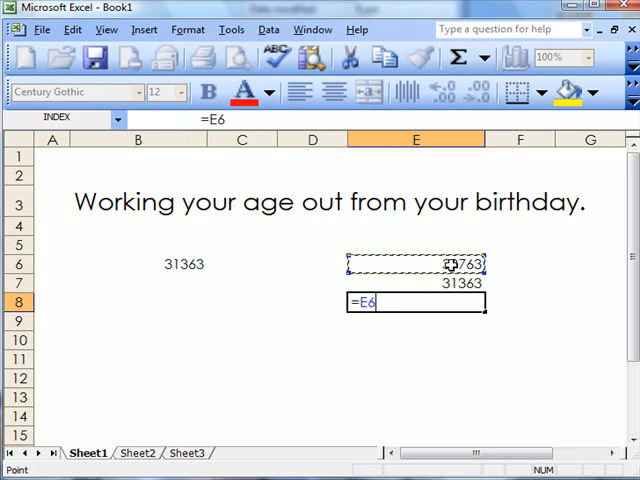
{"action": "type", "text": "-"}
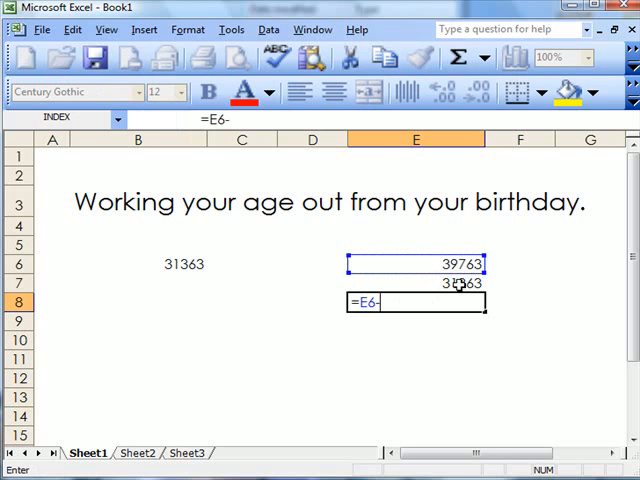
{"action": "key", "text": "Return"}
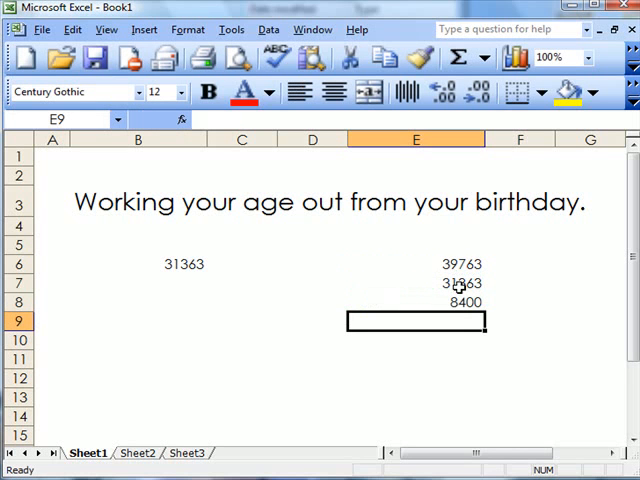
{"action": "left_click", "coordinate": [416, 302]}
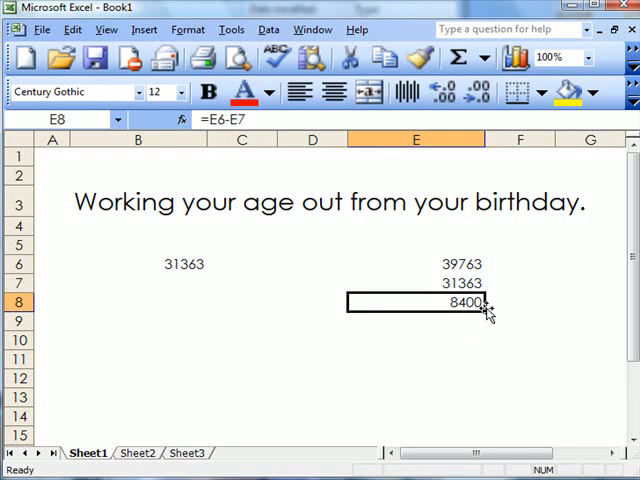
{"action": "mouse_move", "coordinate": [471, 330]}
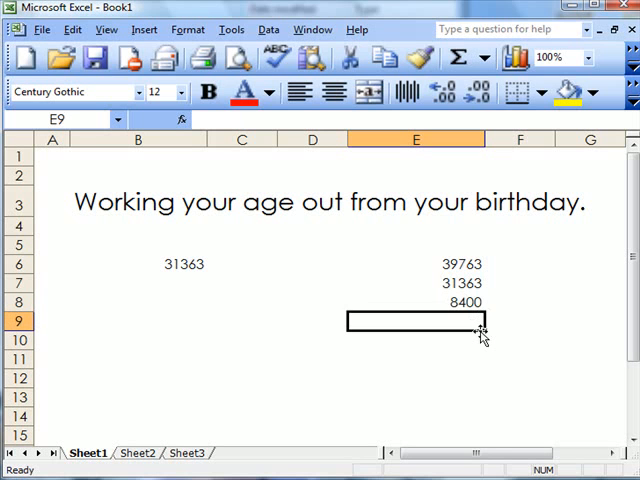
Enter =E8/365 in E9 to get the age 23.01369863, and check the formula.
{"action": "type", "text": "=E8"}
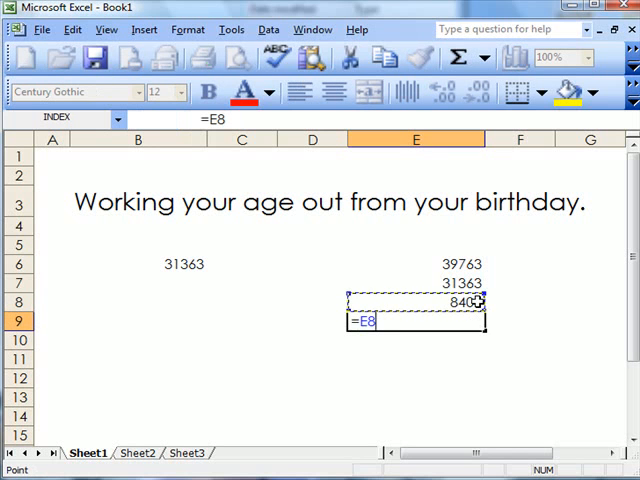
{"action": "type", "text": "/"}
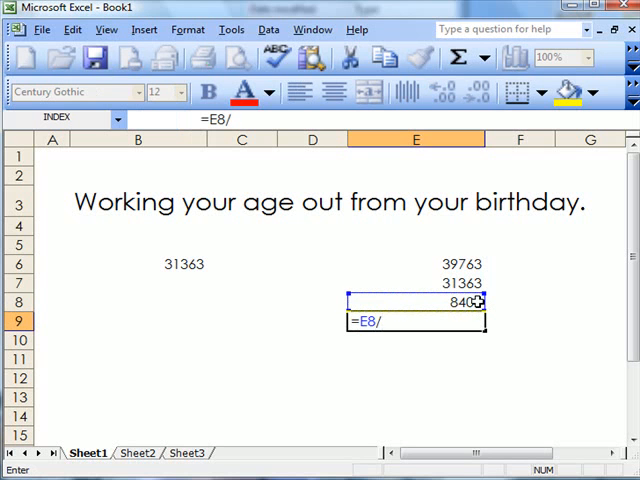
{"action": "type", "text": "365"}
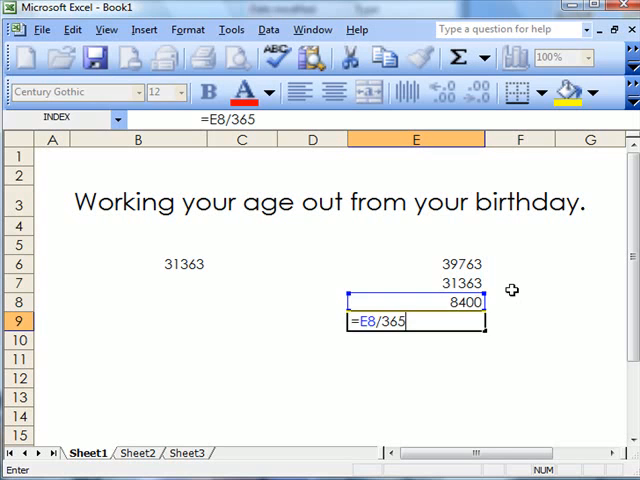
{"action": "key", "text": "Return"}
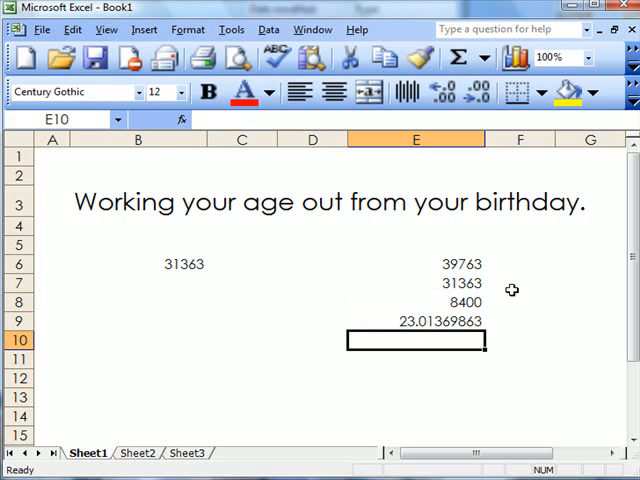
{"action": "left_click", "coordinate": [415, 321]}
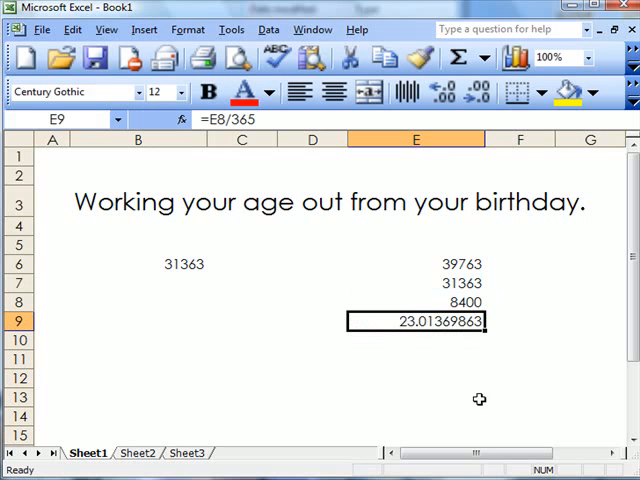
{"action": "mouse_move", "coordinate": [196, 190]}
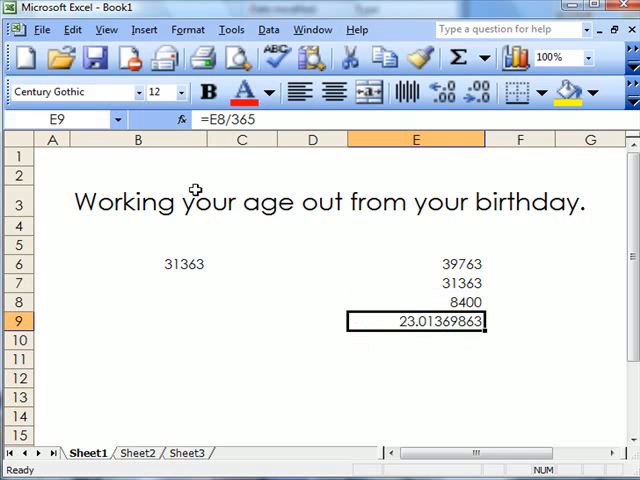
Format the age in E9 as a Number with 1 decimal, showing 23.0.
{"action": "left_click", "coordinate": [188, 29]}
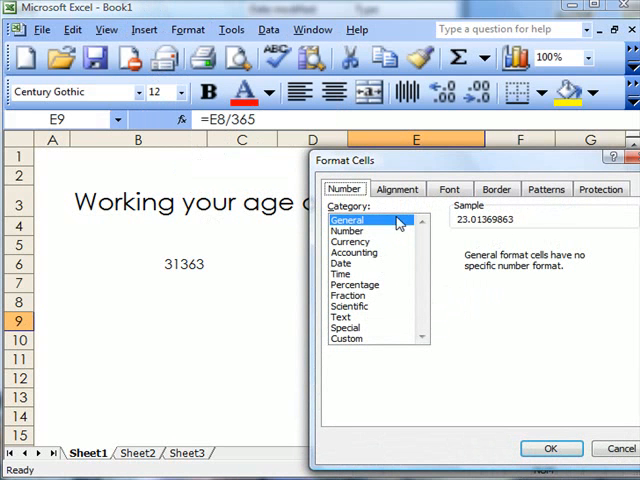
{"action": "left_click", "coordinate": [347, 231]}
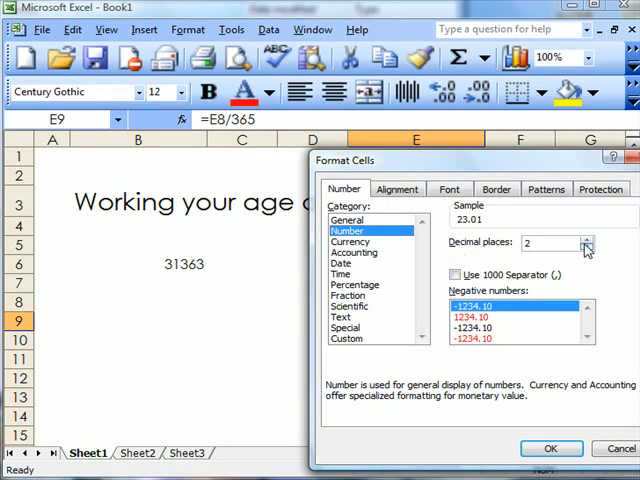
{"action": "left_click", "coordinate": [588, 247]}
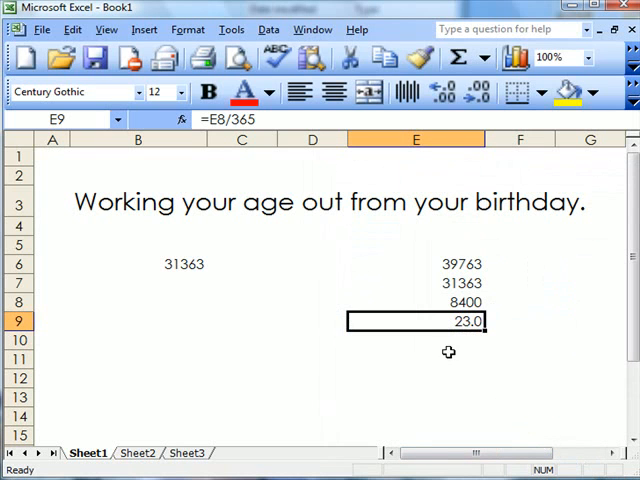
{"action": "mouse_move", "coordinate": [520, 321]}
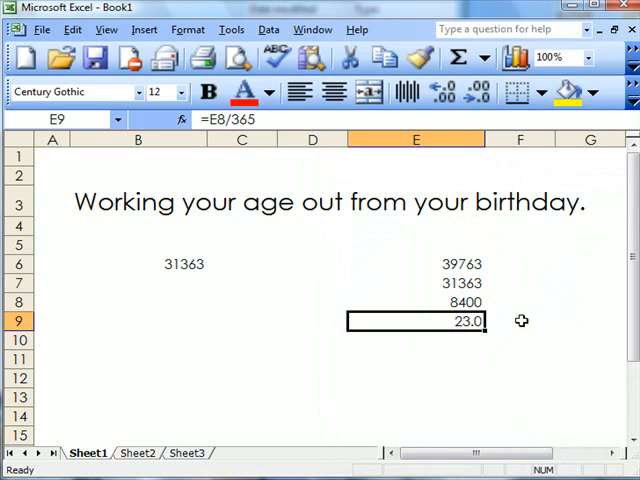
{"action": "left_click", "coordinate": [519, 320]}
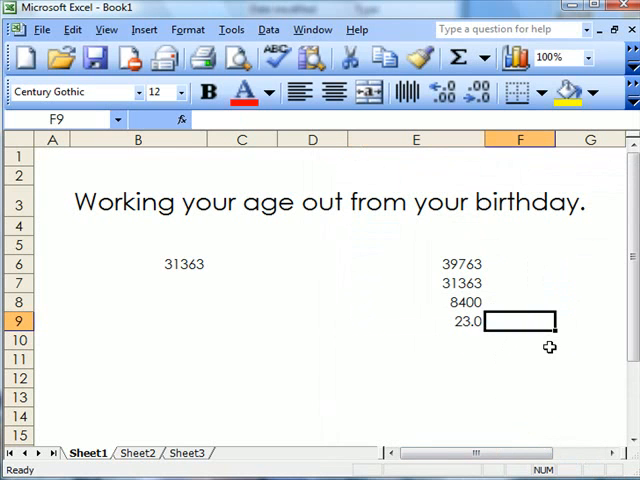
Enter the label 'years' in F9 beside the age.
{"action": "type", "text": "years"}
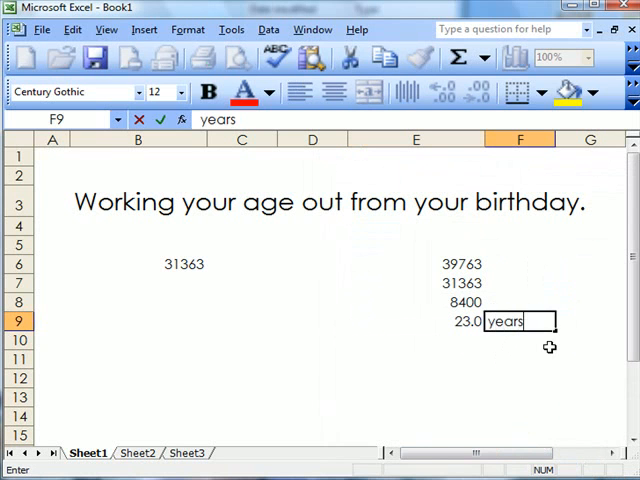
{"action": "key", "text": "Return"}
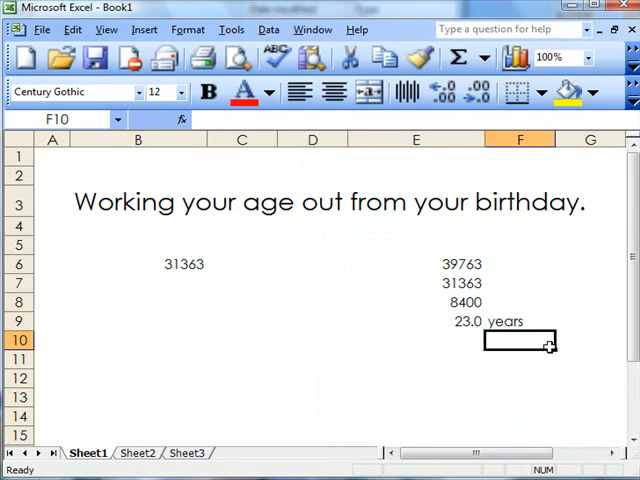
{"action": "mouse_move", "coordinate": [316, 362]}
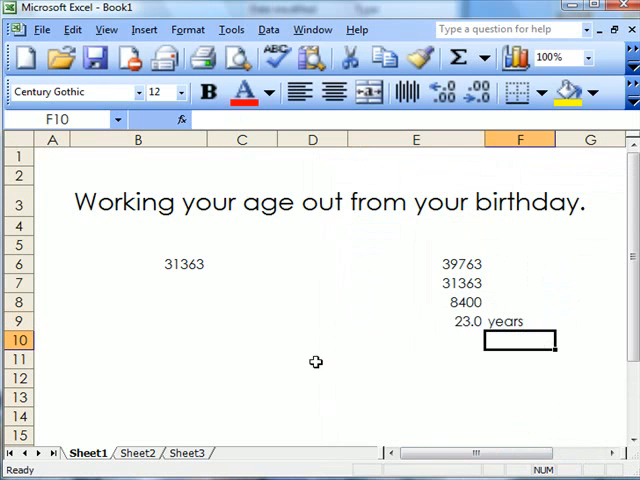
{"action": "mouse_move", "coordinate": [184, 270]}
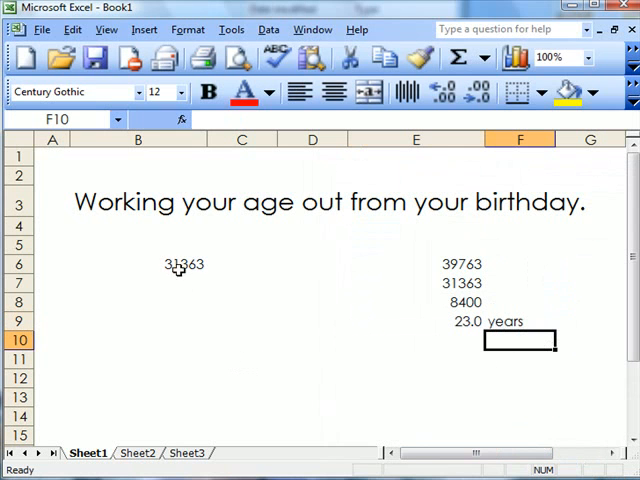
{"action": "mouse_move", "coordinate": [178, 265]}
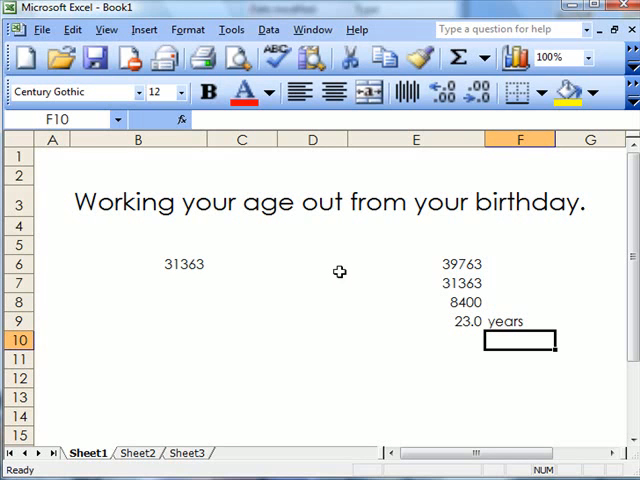
{"action": "mouse_move", "coordinate": [444, 261]}
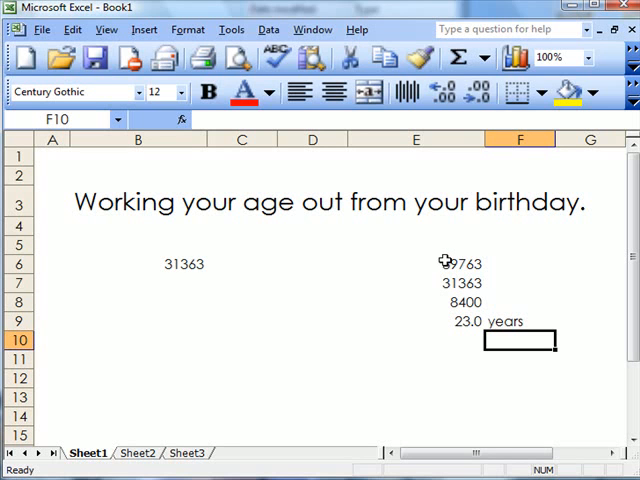